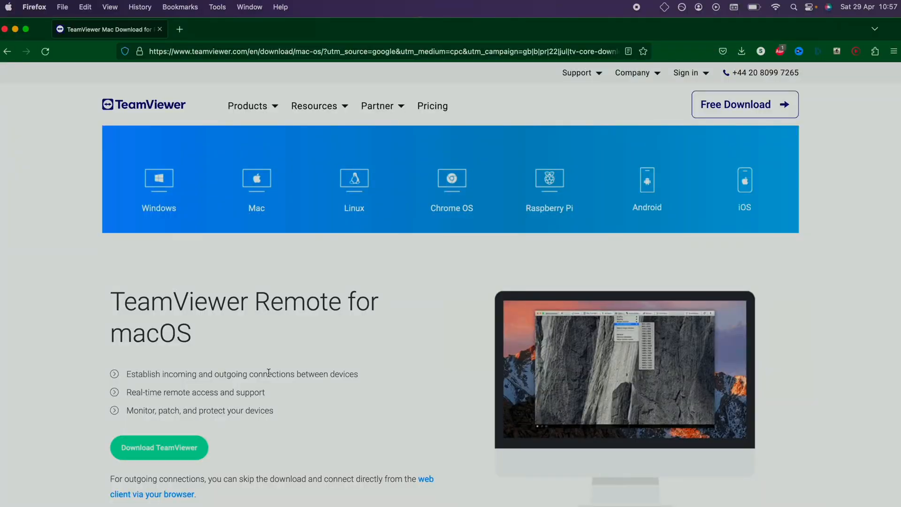
Mount TeamViewer.dmg from the recent downloads and start the Install TeamViewer package.
{"action": "left_click", "coordinate": [379, 51]}
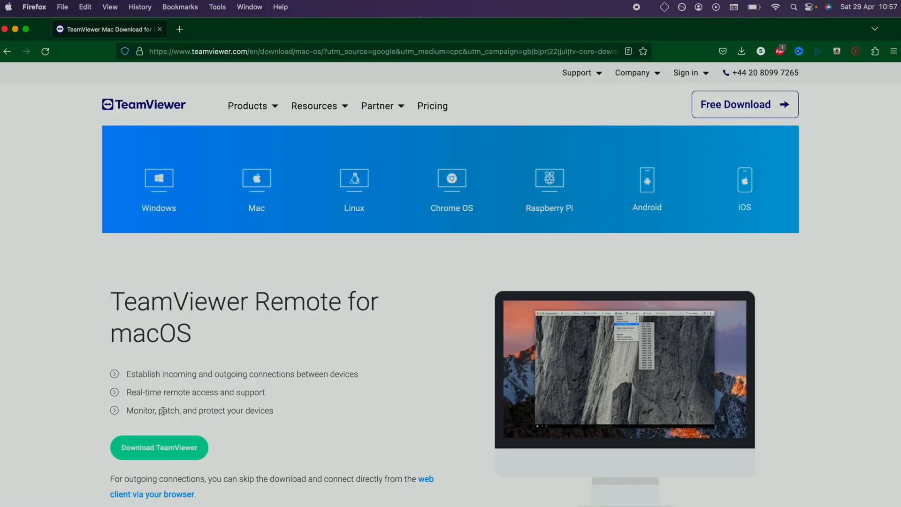
{"action": "mouse_move", "coordinate": [249, 368]}
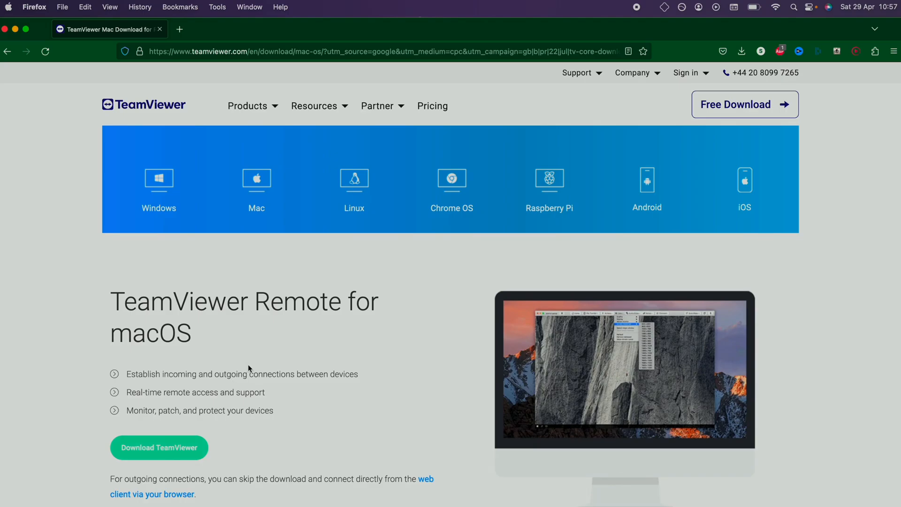
{"action": "left_click", "coordinate": [741, 51]}
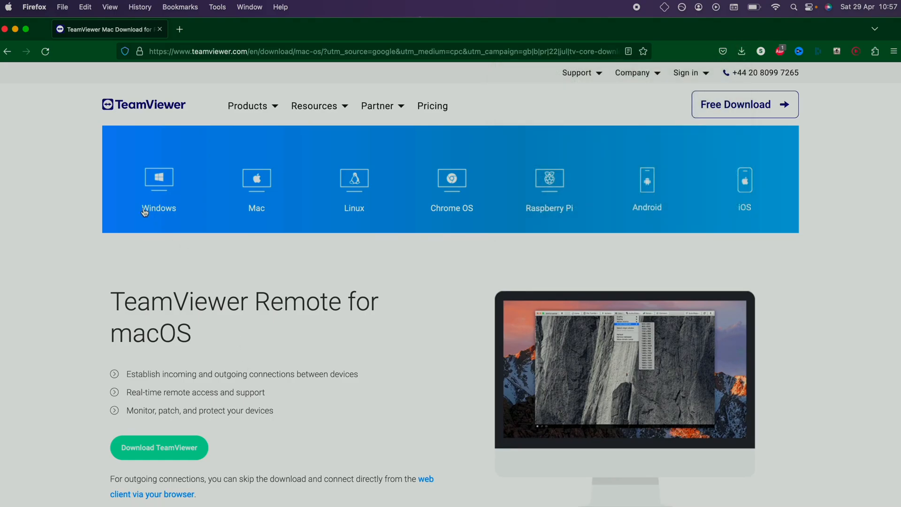
{"action": "mouse_move", "coordinate": [322, 185]}
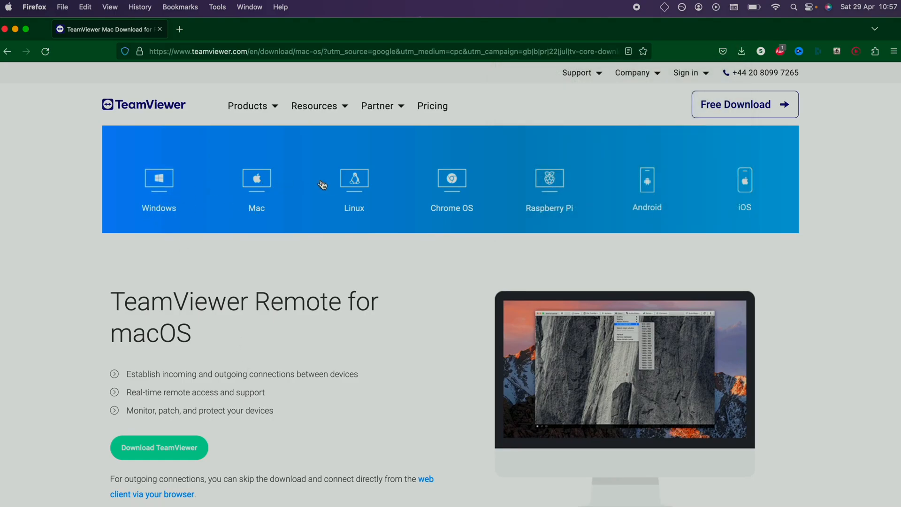
{"action": "mouse_move", "coordinate": [467, 184]}
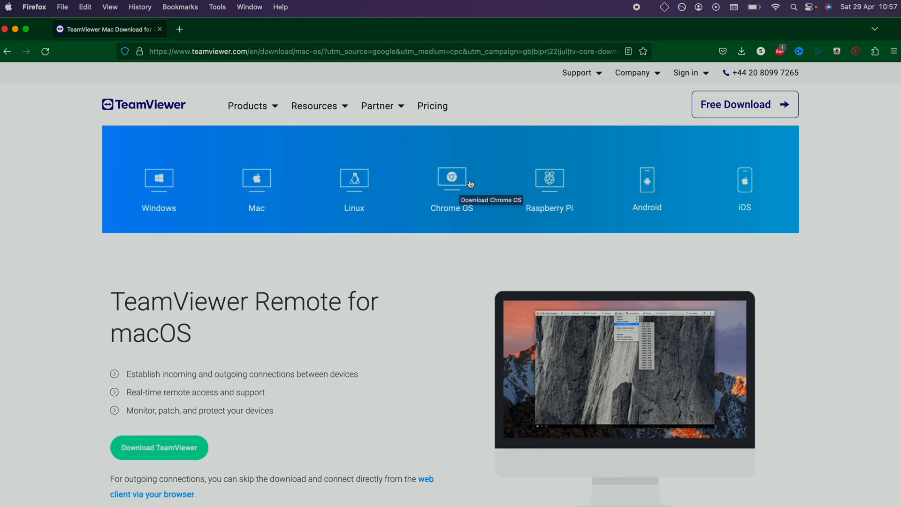
{"action": "left_click", "coordinate": [741, 51]}
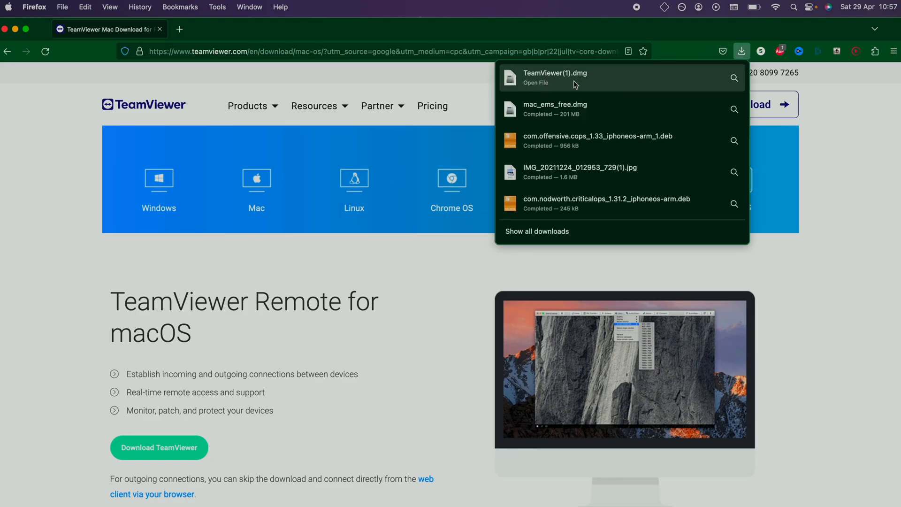
{"action": "left_click", "coordinate": [573, 78]}
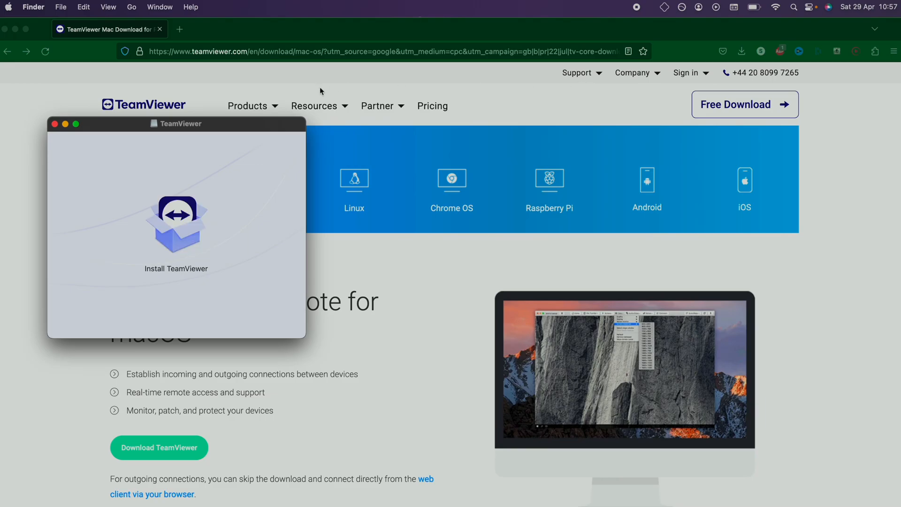
{"action": "double_click", "coordinate": [178, 224]}
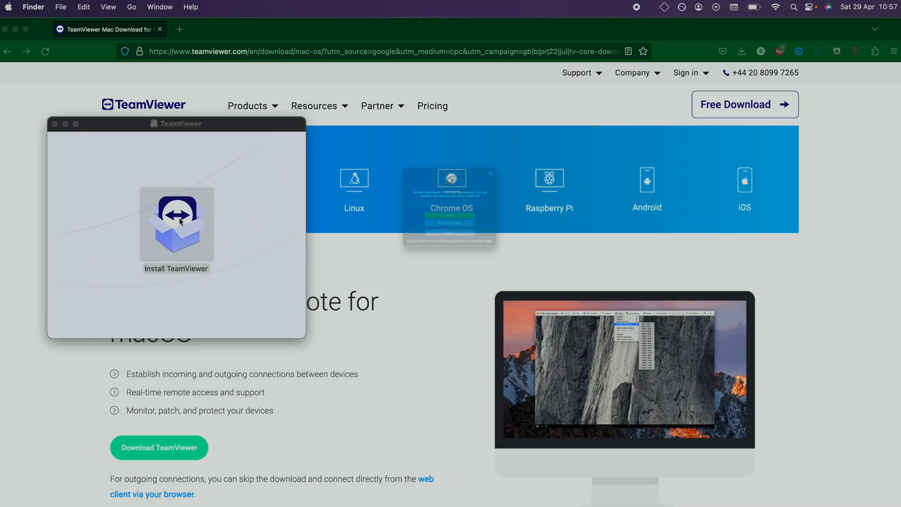
{"action": "double_click", "coordinate": [177, 224]}
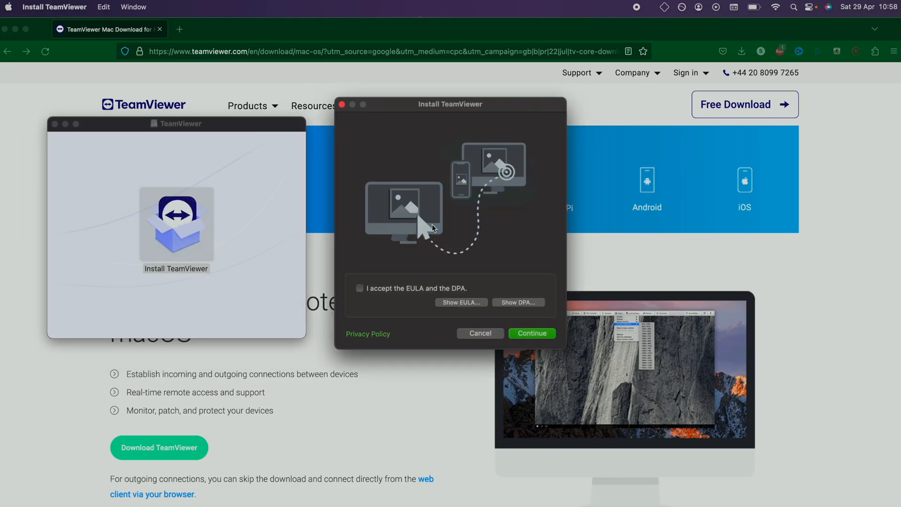
Accept the EULA and DPA, then install TeamViewer, authorising with the account password.
{"action": "left_click", "coordinate": [359, 288]}
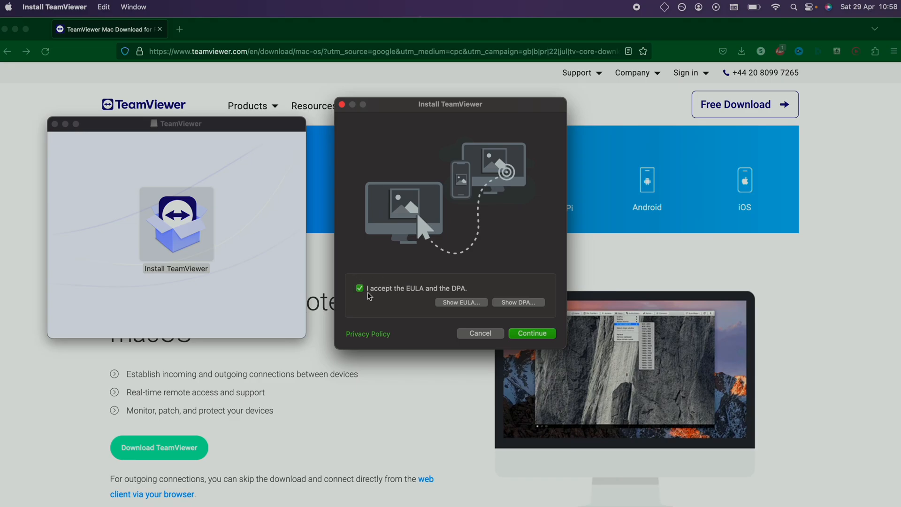
{"action": "left_click", "coordinate": [531, 333]}
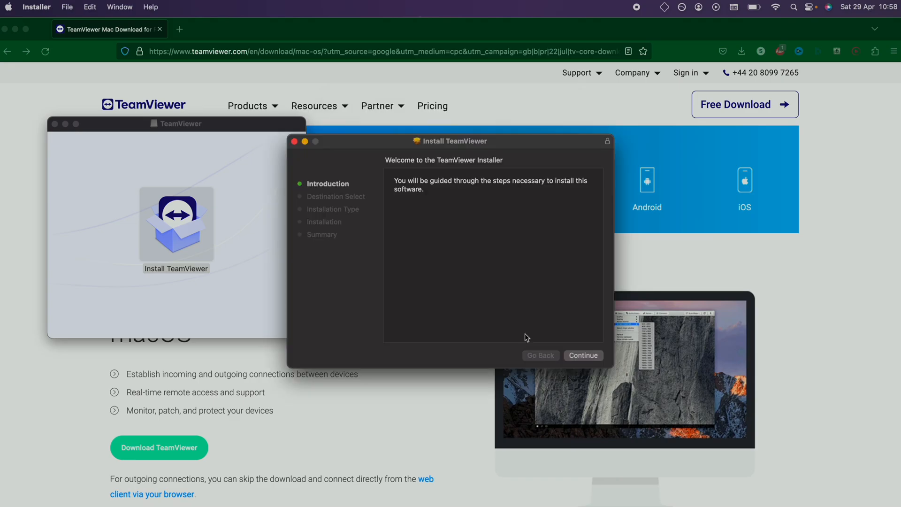
{"action": "left_click", "coordinate": [584, 355]}
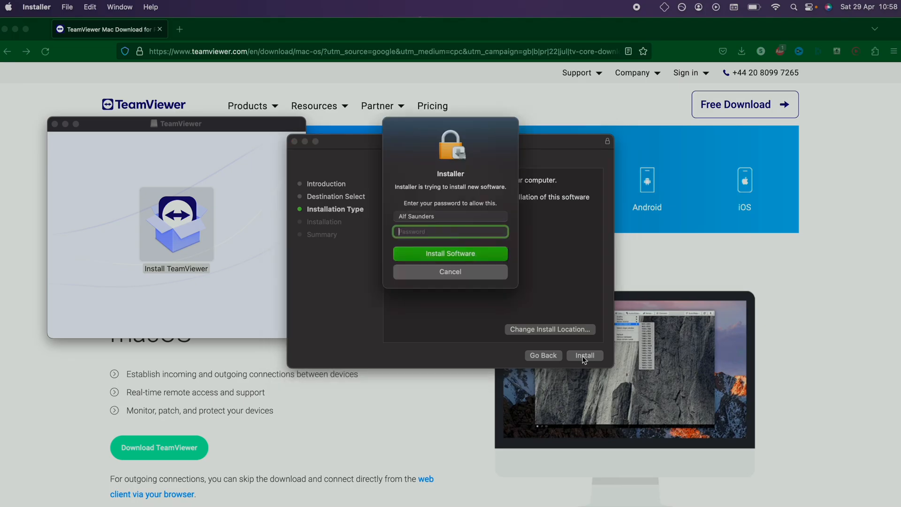
{"action": "type", "text": "password"}
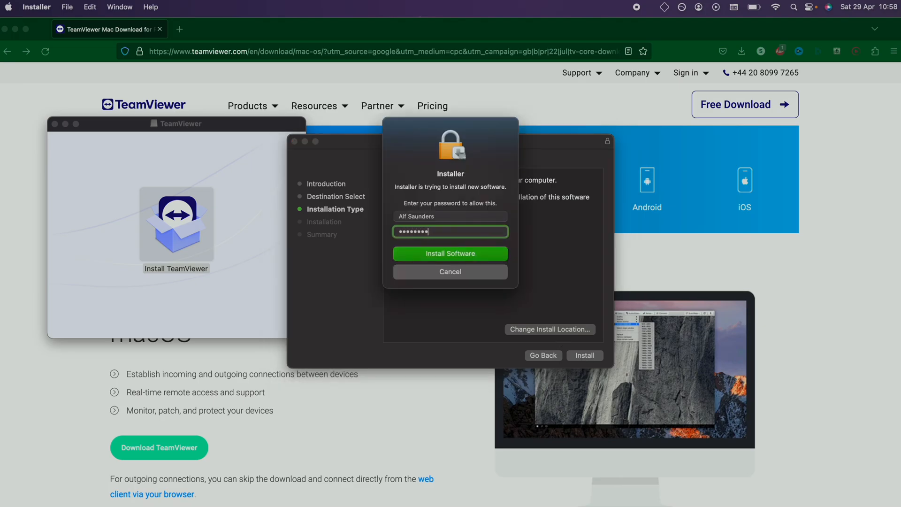
{"action": "left_click", "coordinate": [450, 254]}
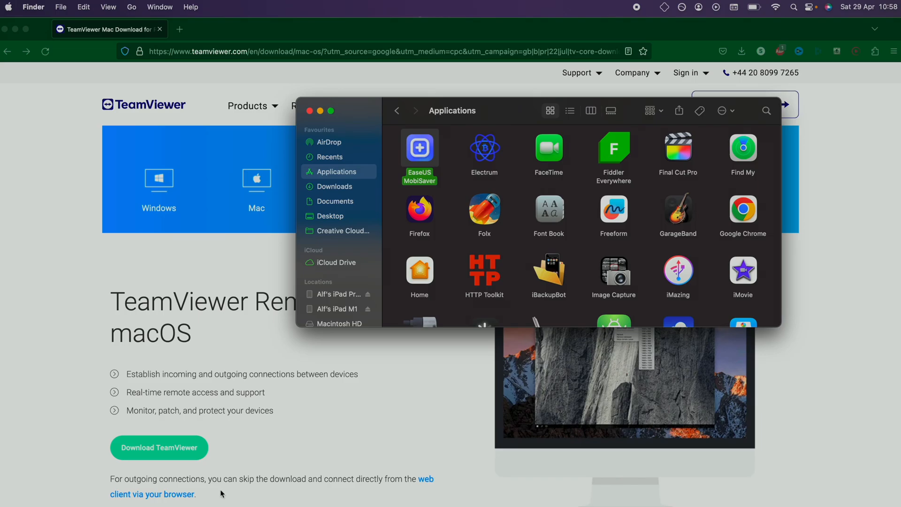
Launch the newly installed TeamViewer app from Applications.
{"action": "scroll", "scroll_direction": "down", "scroll_amount": 3}
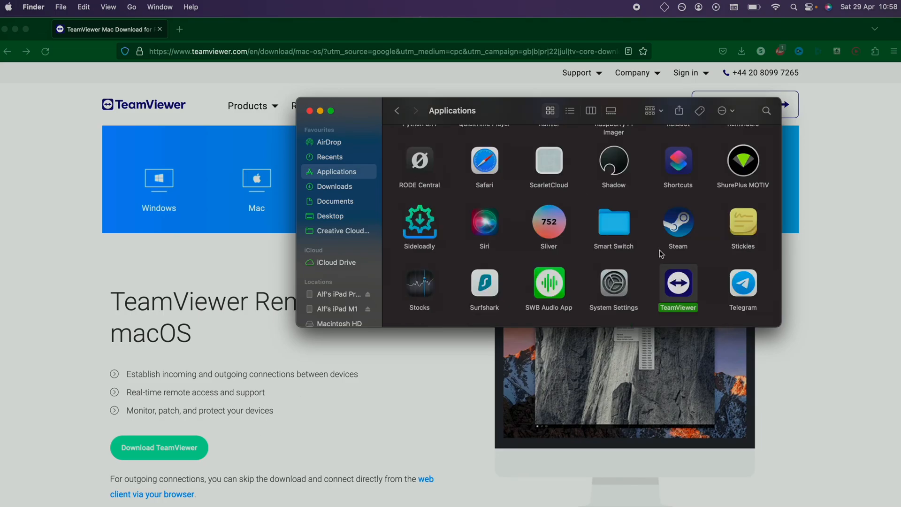
{"action": "double_click", "coordinate": [678, 282]}
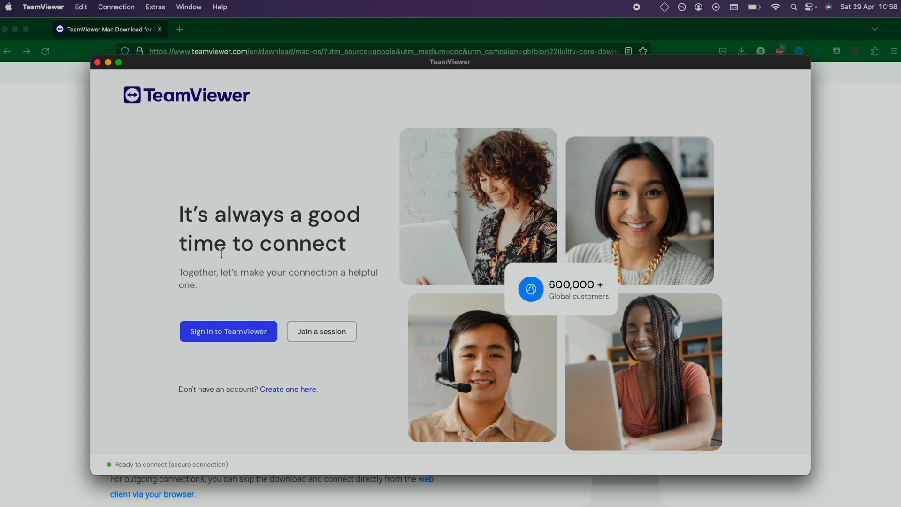
{"action": "mouse_move", "coordinate": [235, 370]}
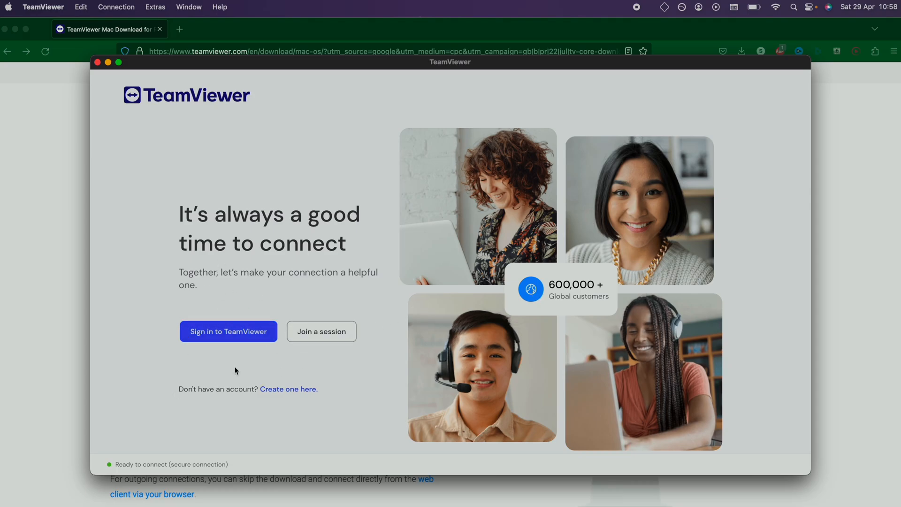
Step through the welcome slides and launch the new TeamViewer interface dashboard.
{"action": "left_click", "coordinate": [228, 331]}
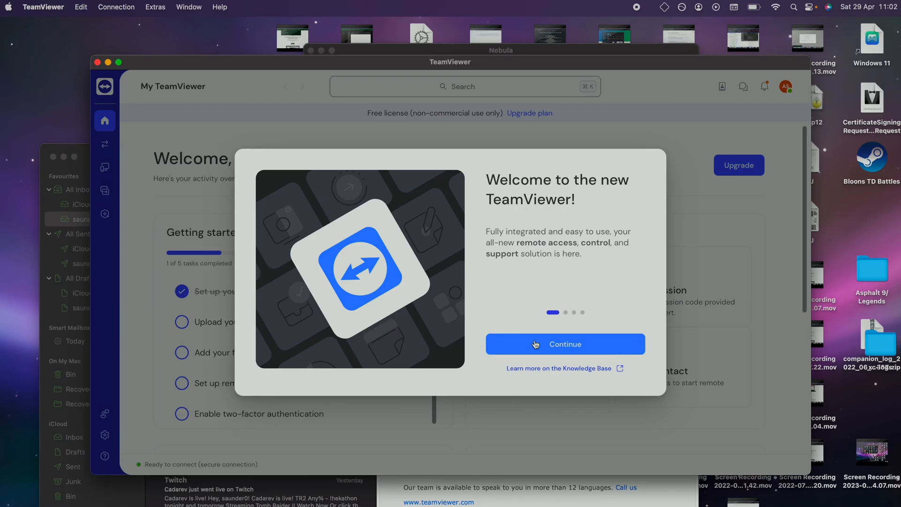
{"action": "left_click", "coordinate": [564, 343]}
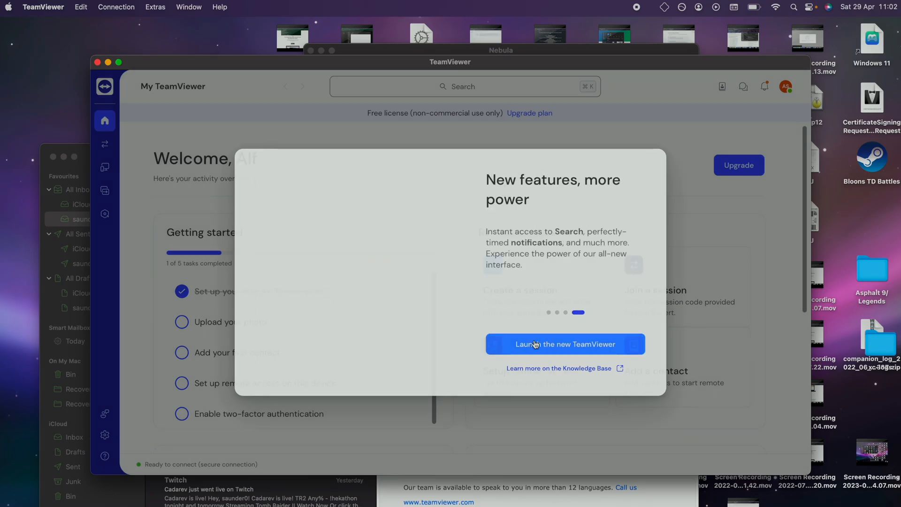
{"action": "left_click", "coordinate": [564, 343]}
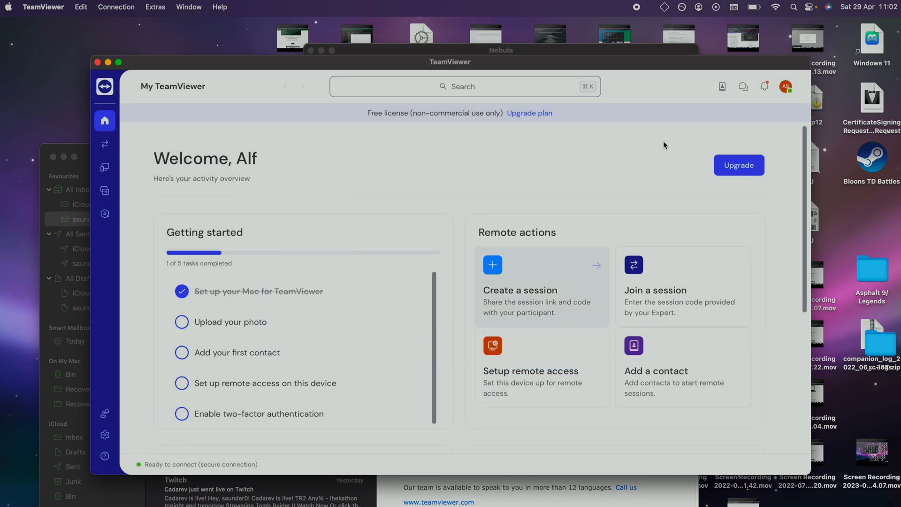
{"action": "mouse_move", "coordinate": [599, 222]}
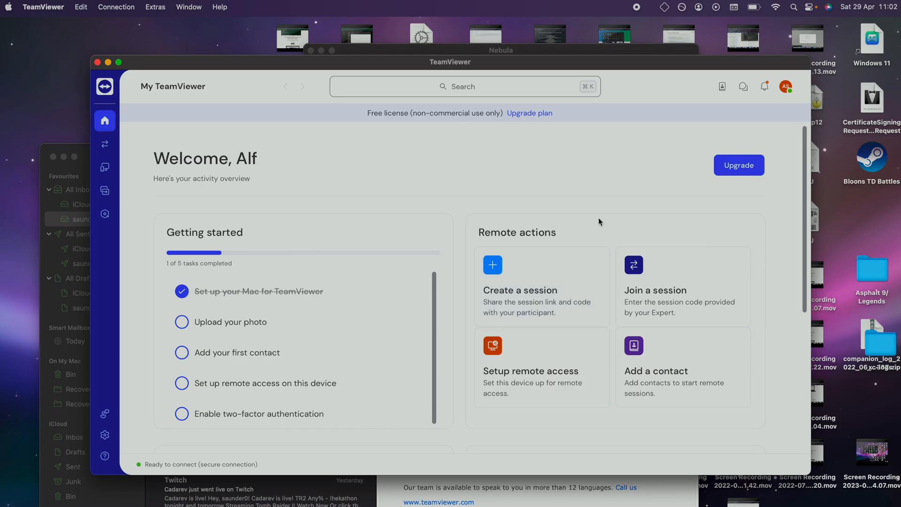
{"action": "mouse_move", "coordinate": [503, 370]}
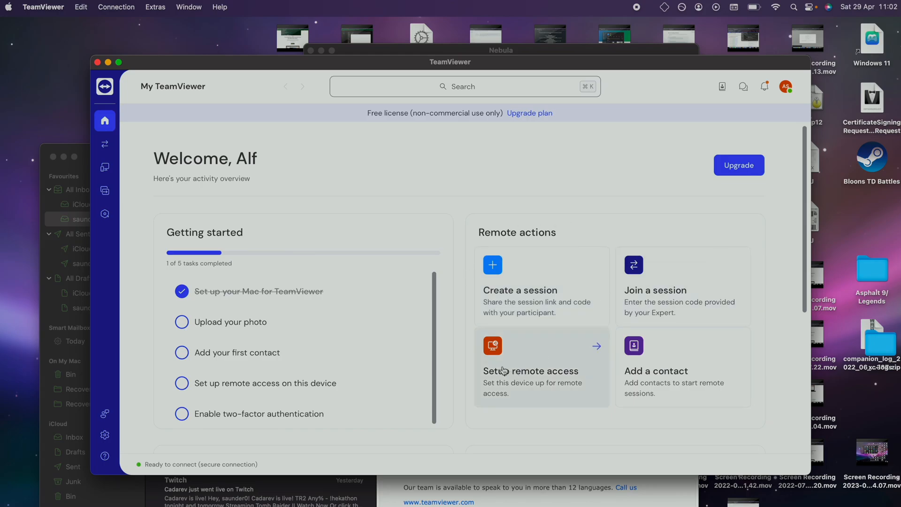
{"action": "mouse_move", "coordinate": [473, 392]}
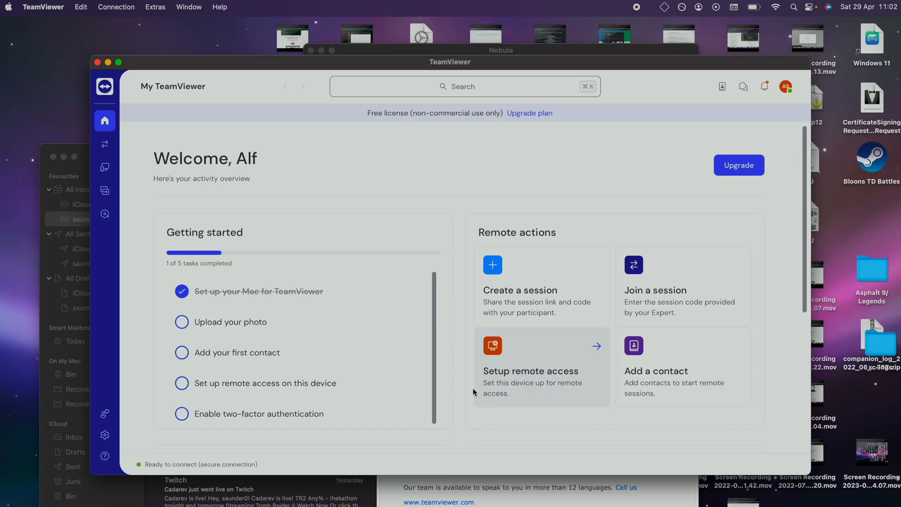
Confirm the signed-in account and assign this Mac to it for remote access.
{"action": "left_click", "coordinate": [530, 371]}
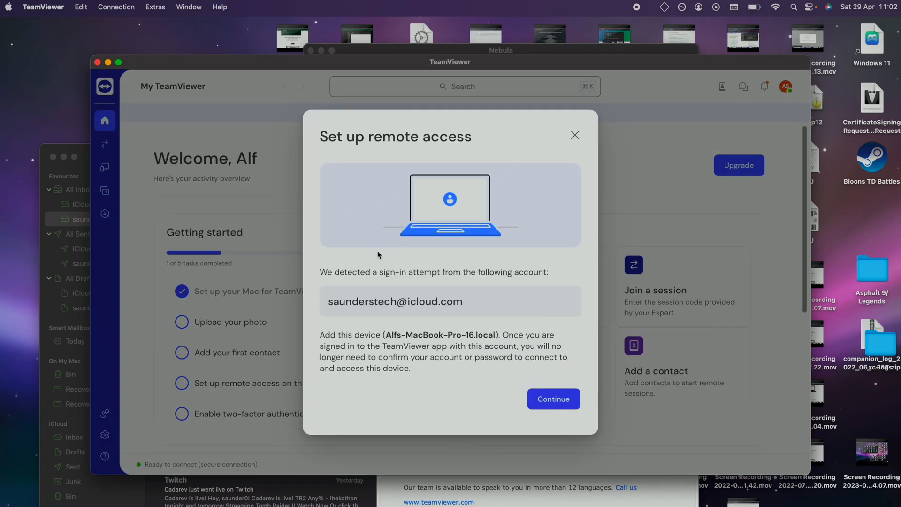
{"action": "left_click", "coordinate": [552, 399]}
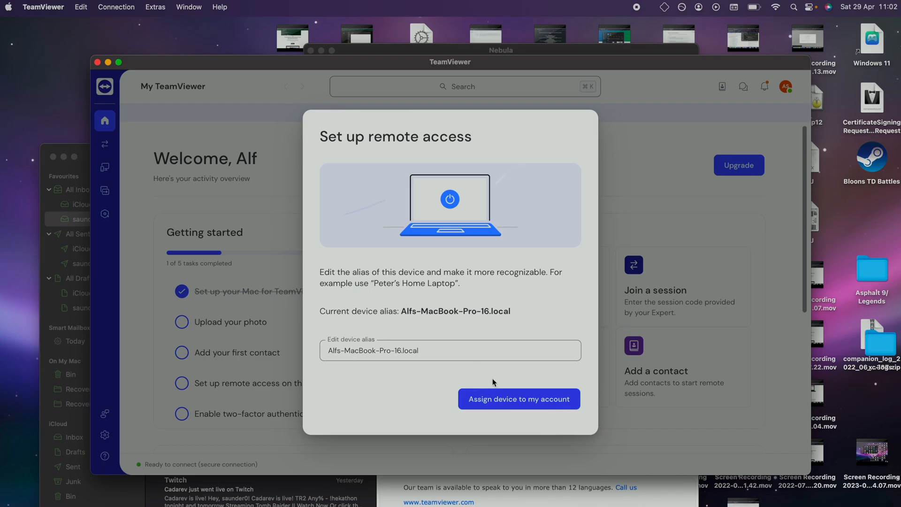
{"action": "left_click", "coordinate": [518, 399]}
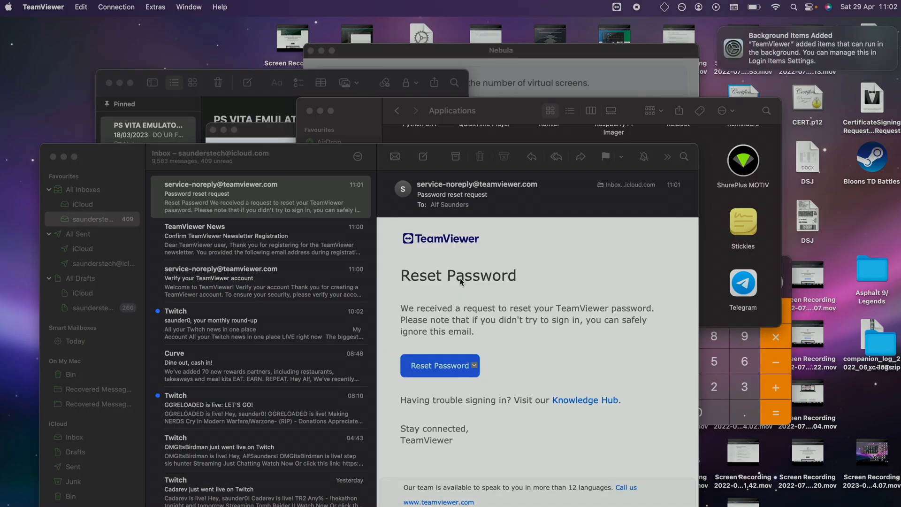
Use the menu bar icon's Show TeamViewer option to reopen the window.
{"action": "left_click", "coordinate": [616, 6]}
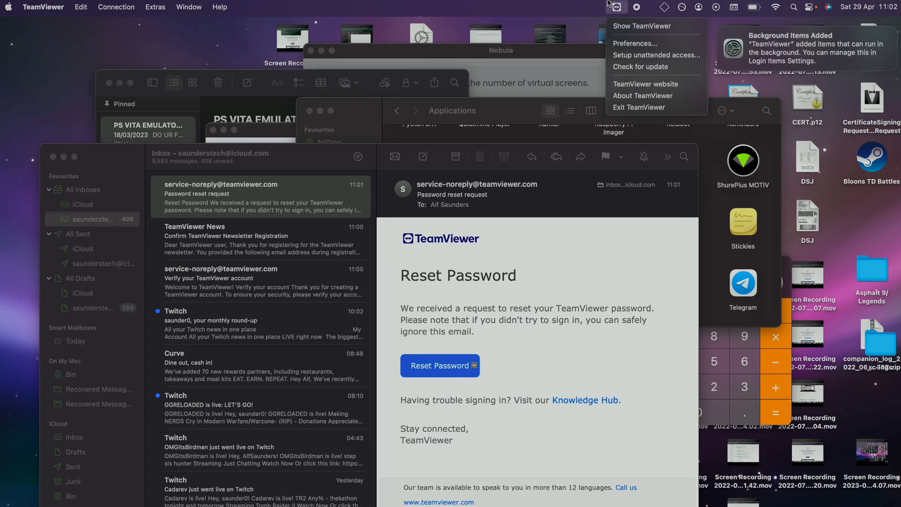
{"action": "mouse_move", "coordinate": [612, 5]}
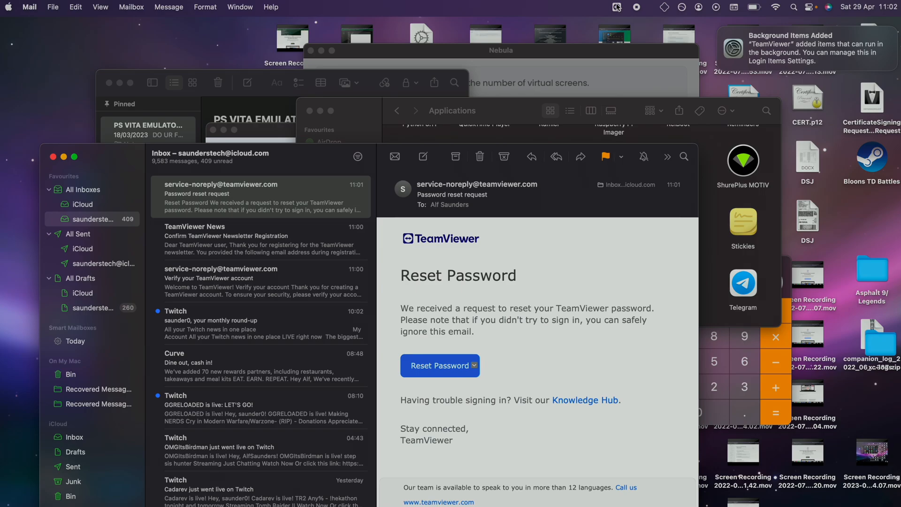
{"action": "left_click", "coordinate": [615, 7]}
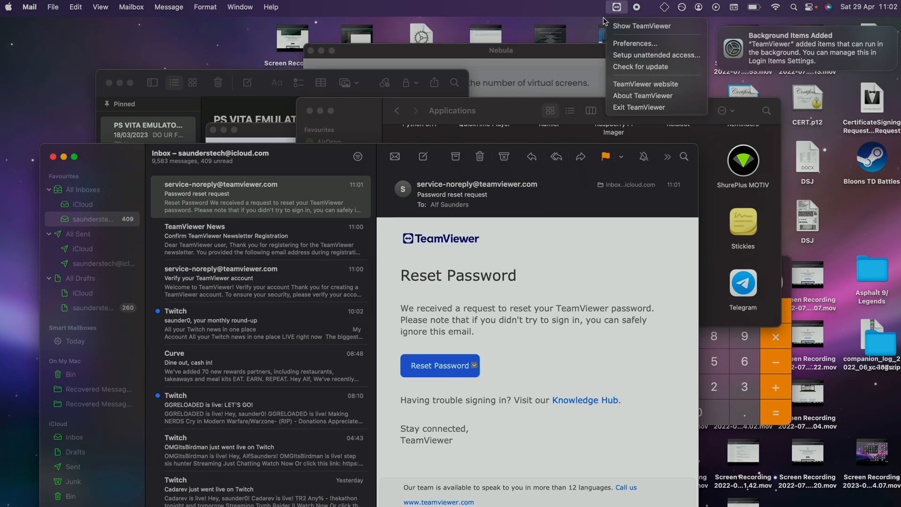
{"action": "left_click", "coordinate": [642, 25]}
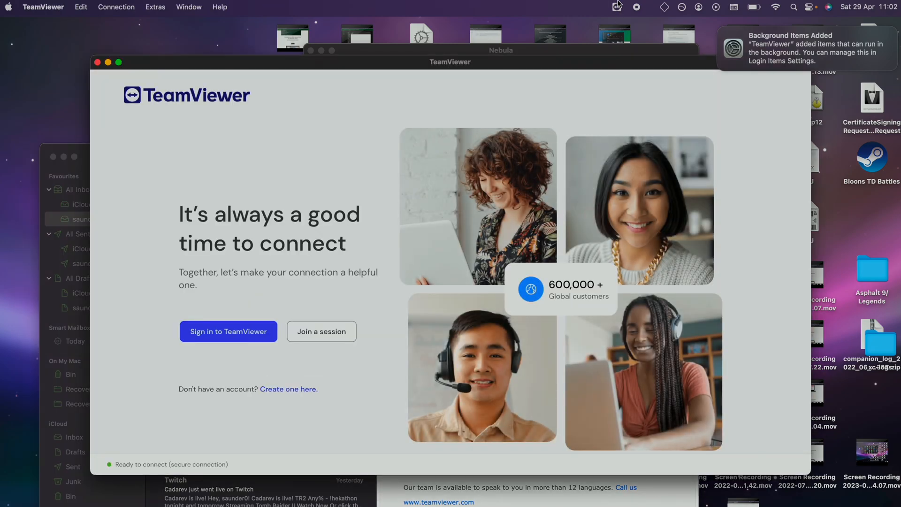
Sign back in from the welcome screen to reach the home dashboard.
{"action": "left_click", "coordinate": [616, 6]}
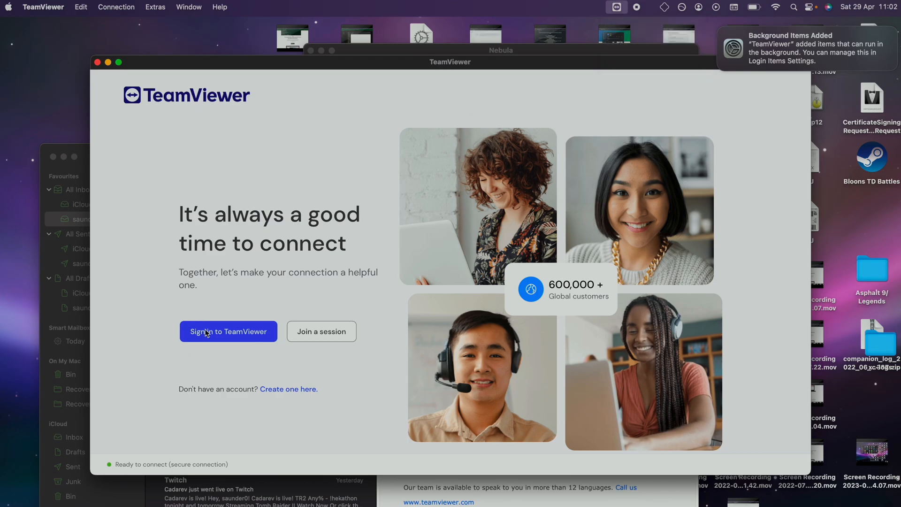
{"action": "left_click", "coordinate": [227, 331]}
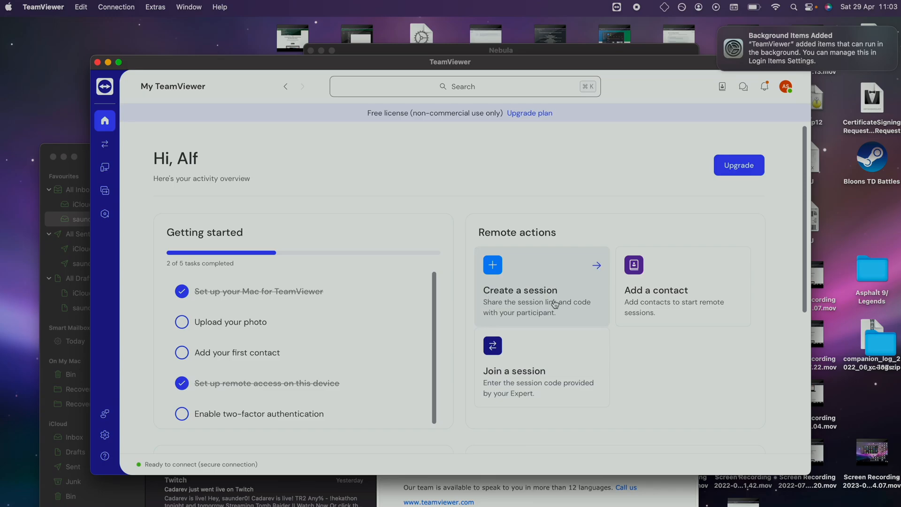
Create a session and choose Connect to a TeamViewer ID to show this device's ID and password.
{"action": "left_click", "coordinate": [540, 287]}
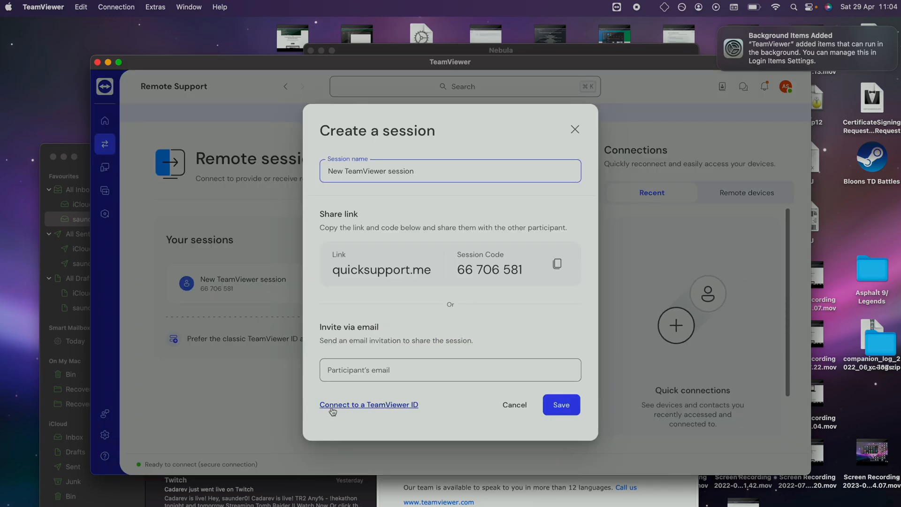
{"action": "left_click", "coordinate": [369, 404]}
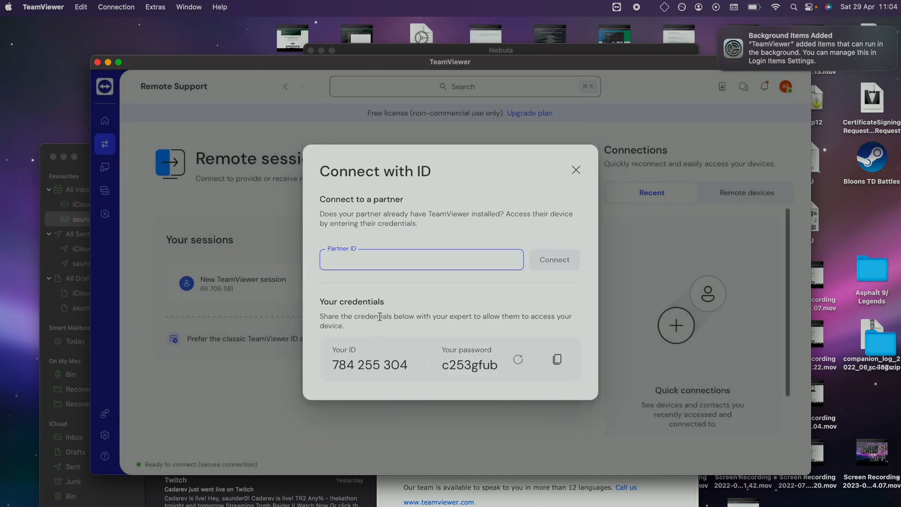